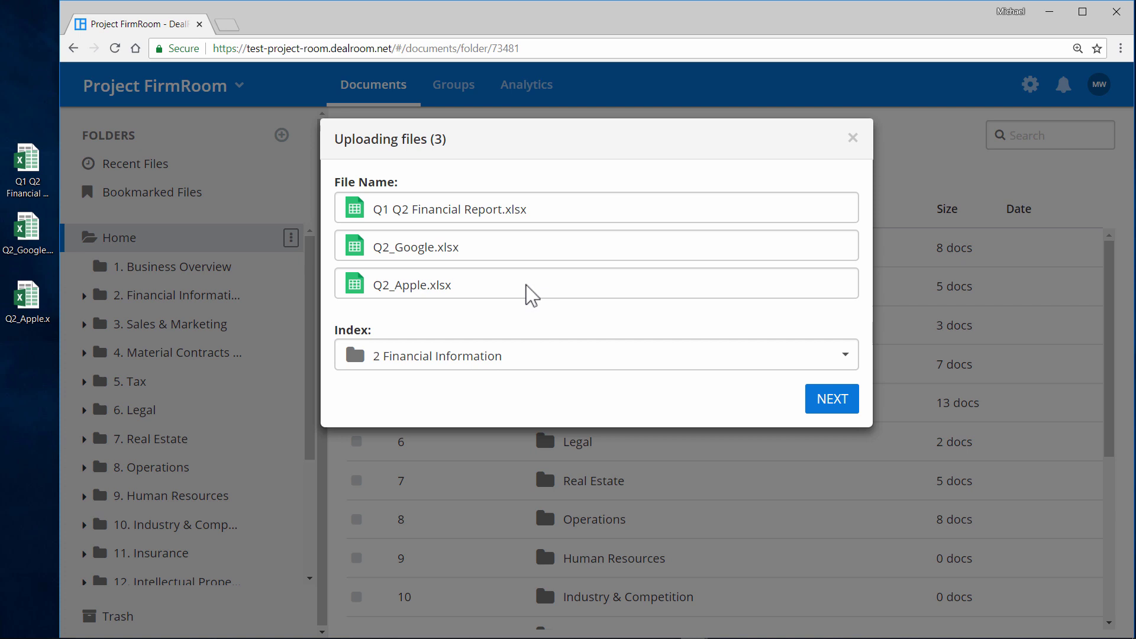
# Confirm the three Q2 spreadsheets upload with view/download kept for Stakeholder Group A
pyautogui.click(831, 398)
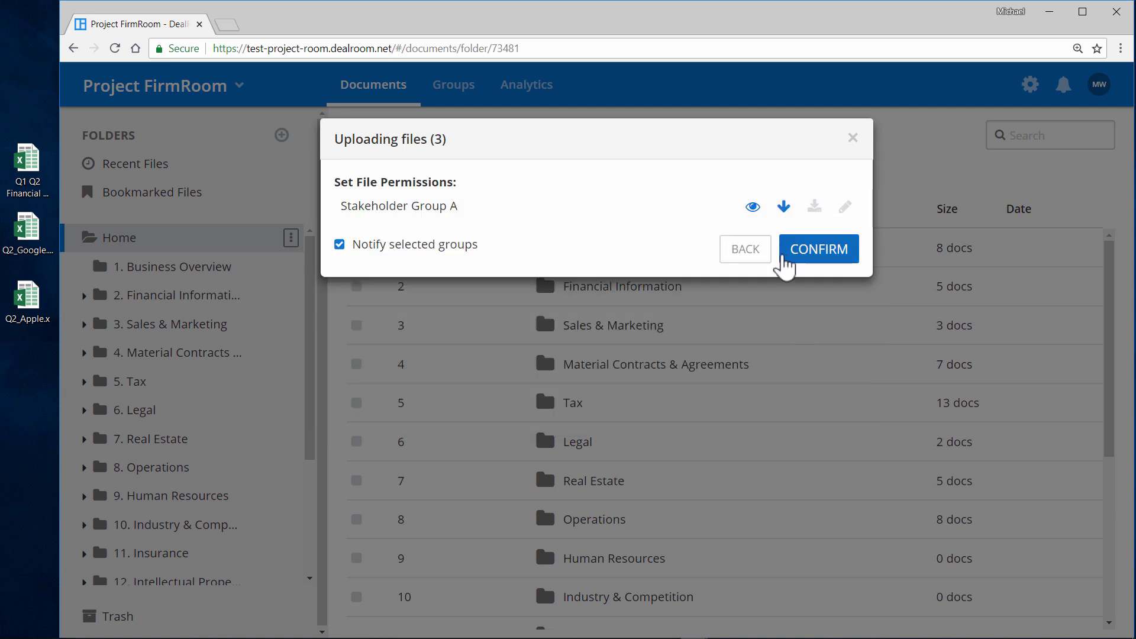
pyautogui.click(817, 248)
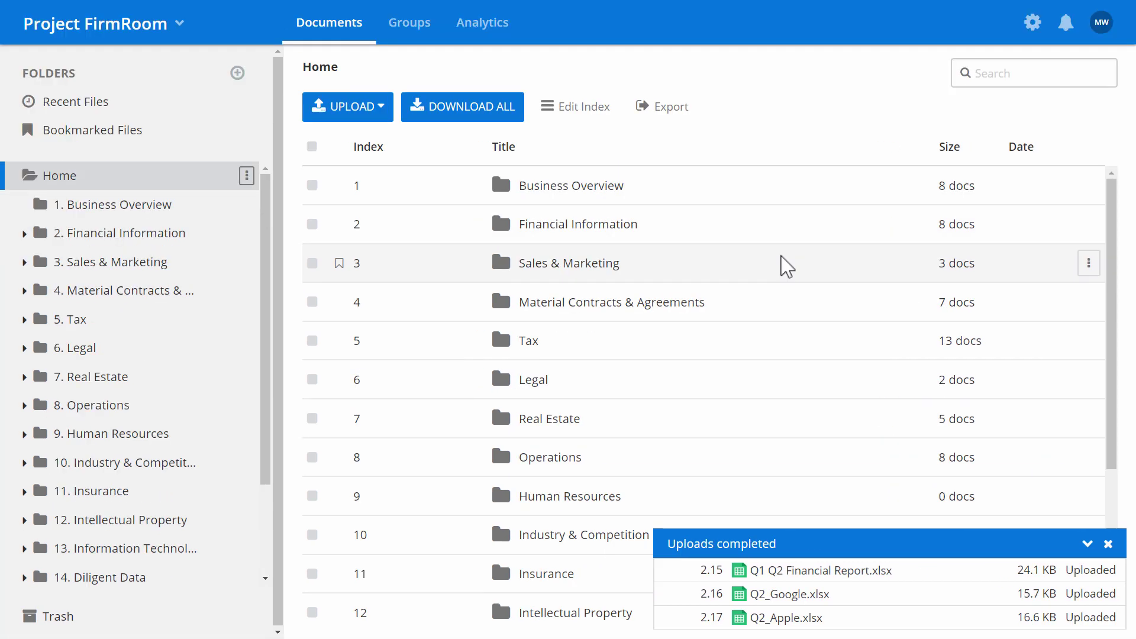
# Move files 2.15–2.17 from Financial Information into the 2.18 Financial Reports subfolder
pyautogui.click(578, 223)
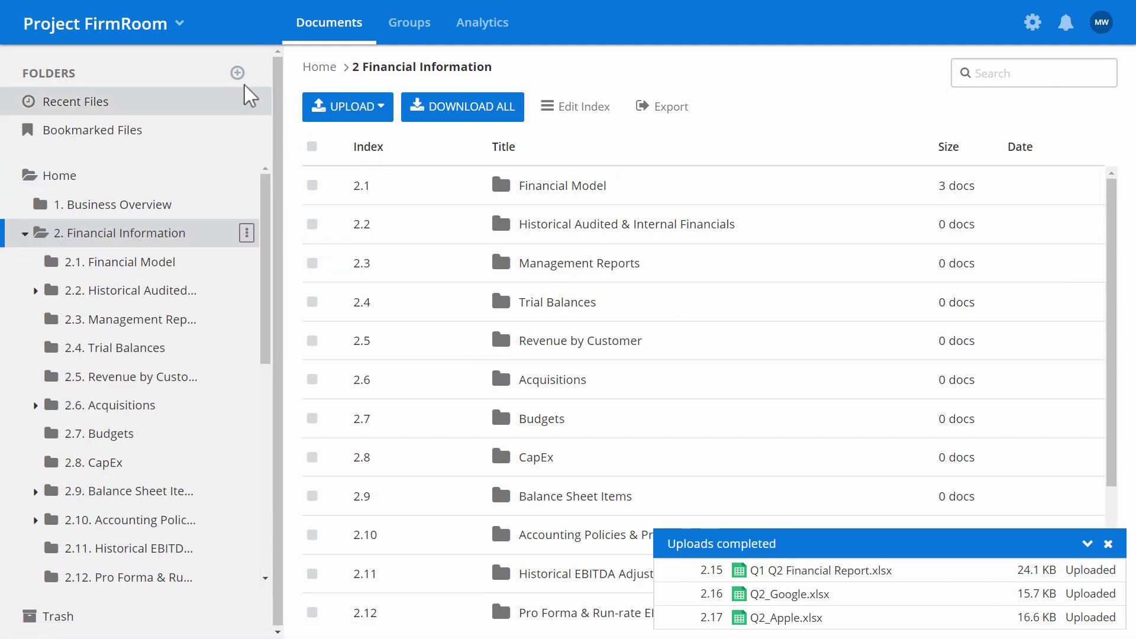
pyautogui.scroll(-3)
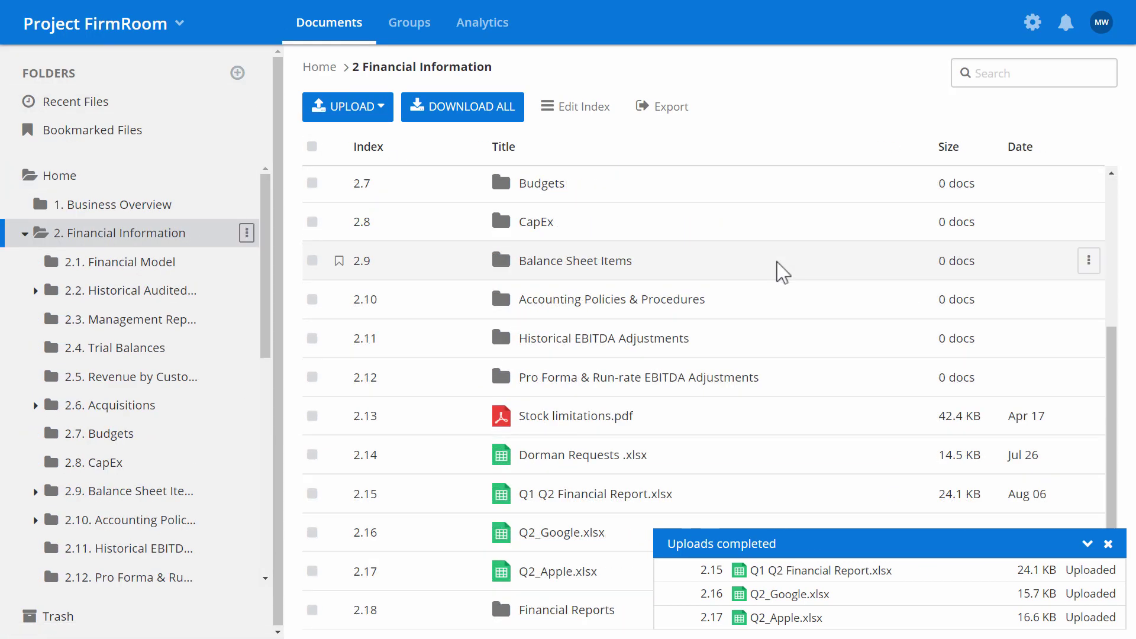
pyautogui.click(313, 570)
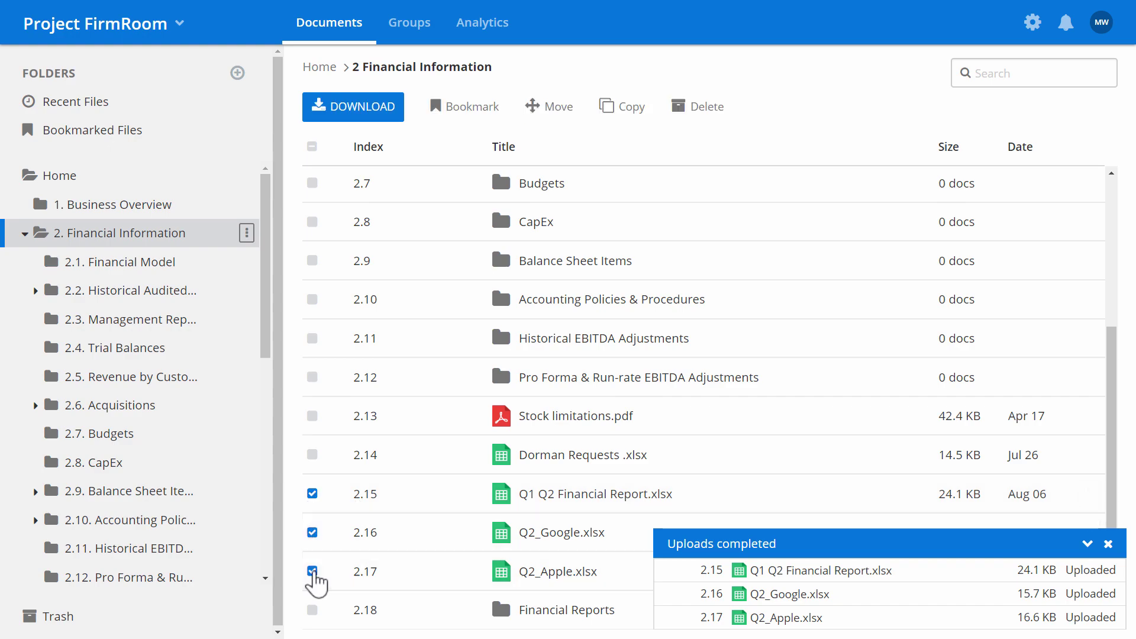
pyautogui.click(548, 106)
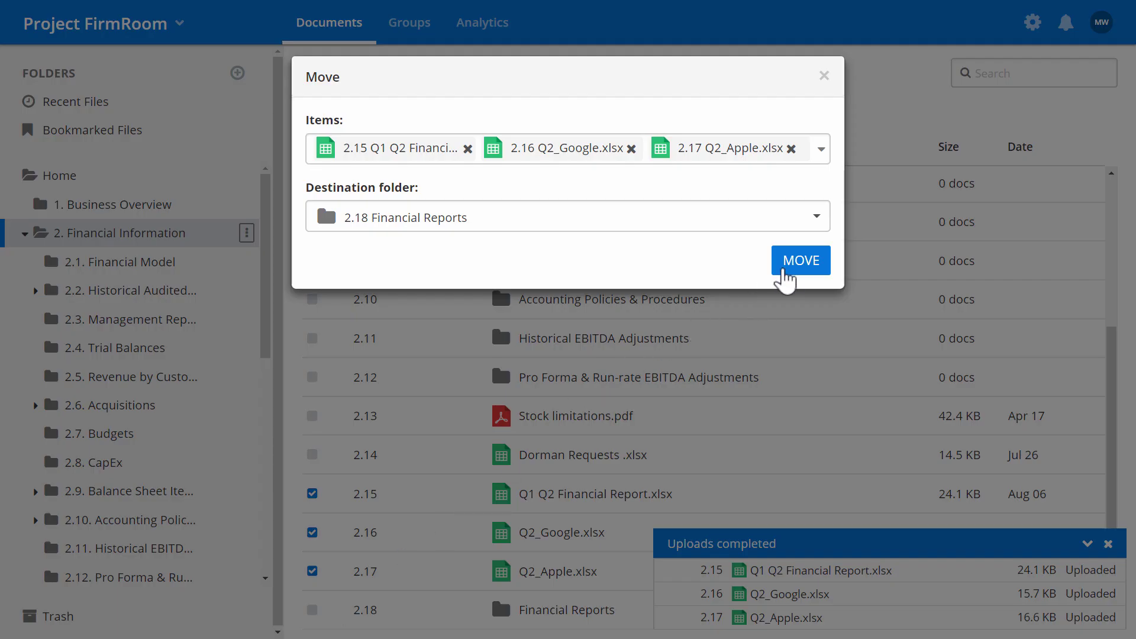
pyautogui.click(799, 260)
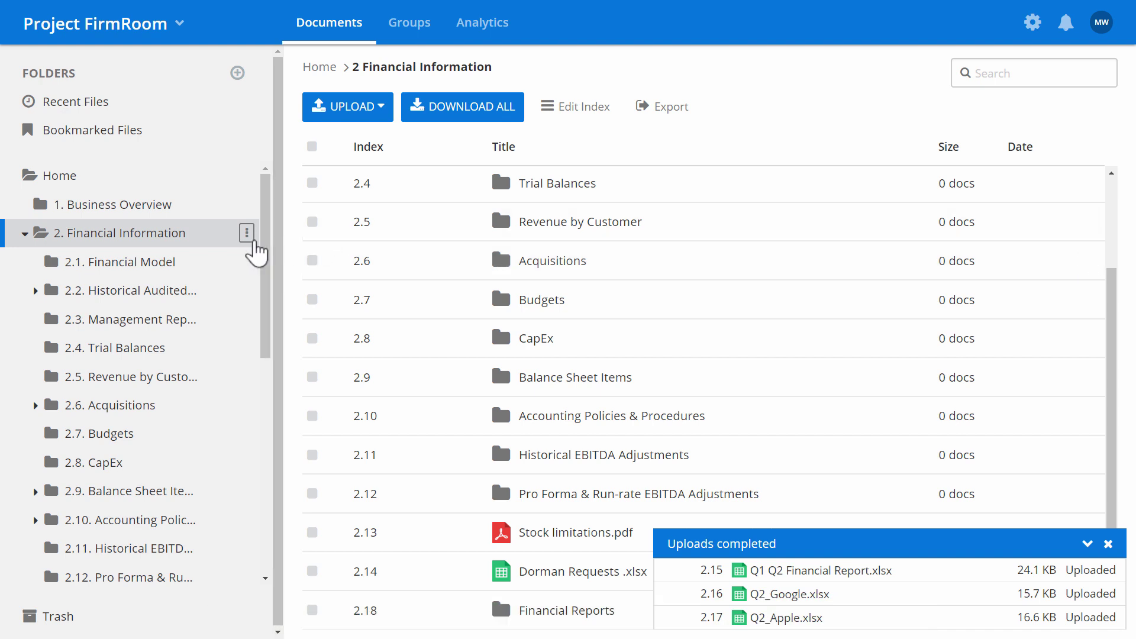
# Edit the Financial Information folder's index, then go to the room's Groups view
pyautogui.click(246, 233)
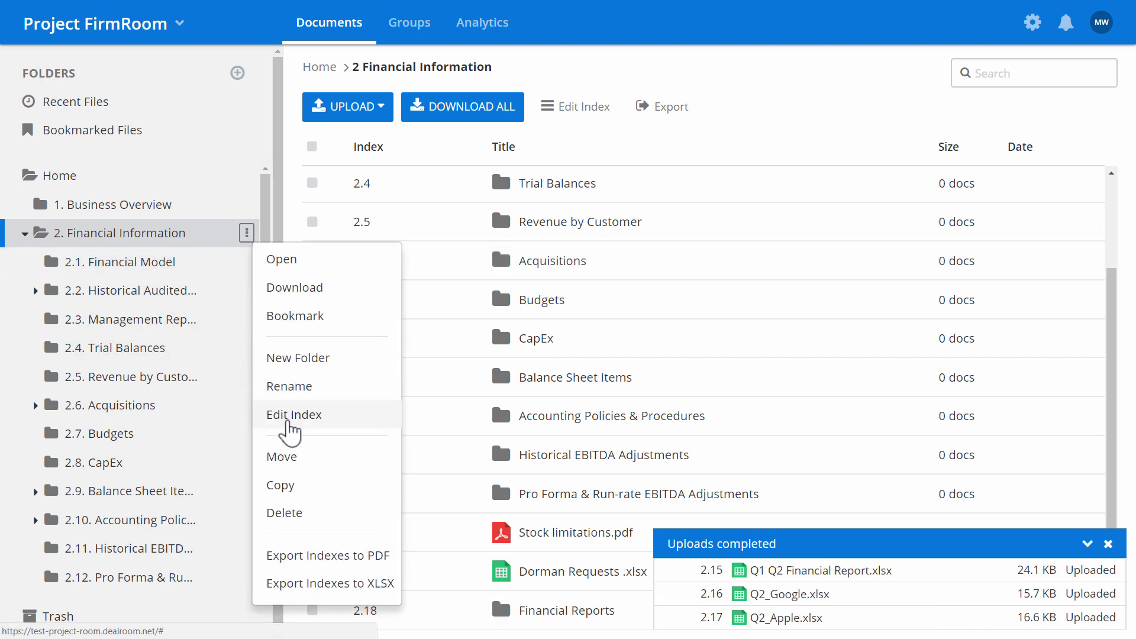
pyautogui.click(293, 414)
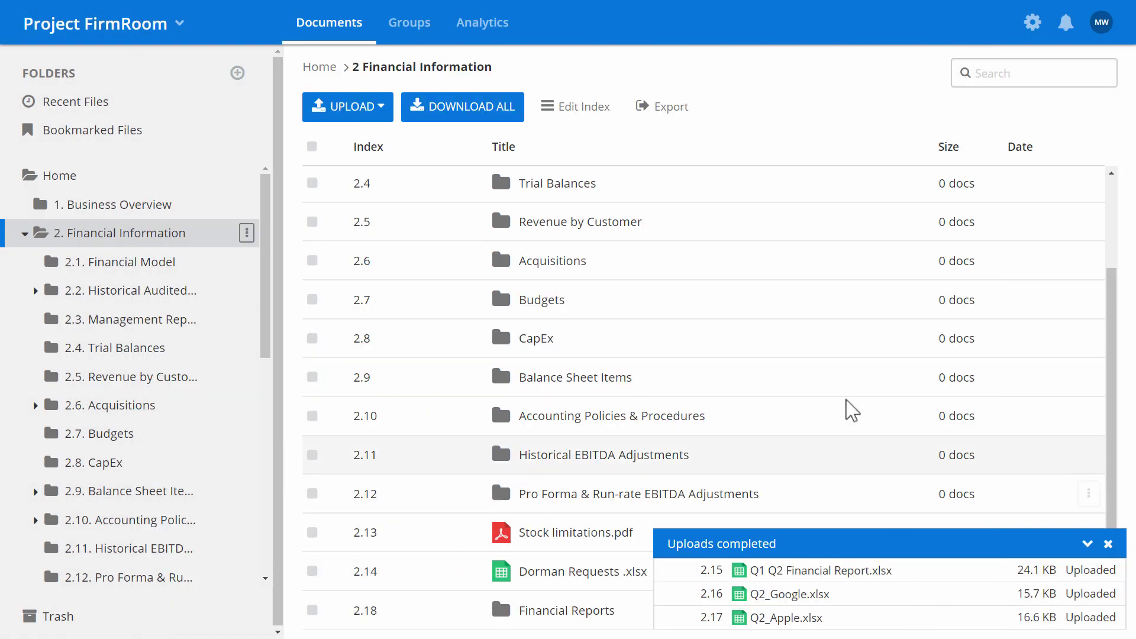
pyautogui.click(660, 106)
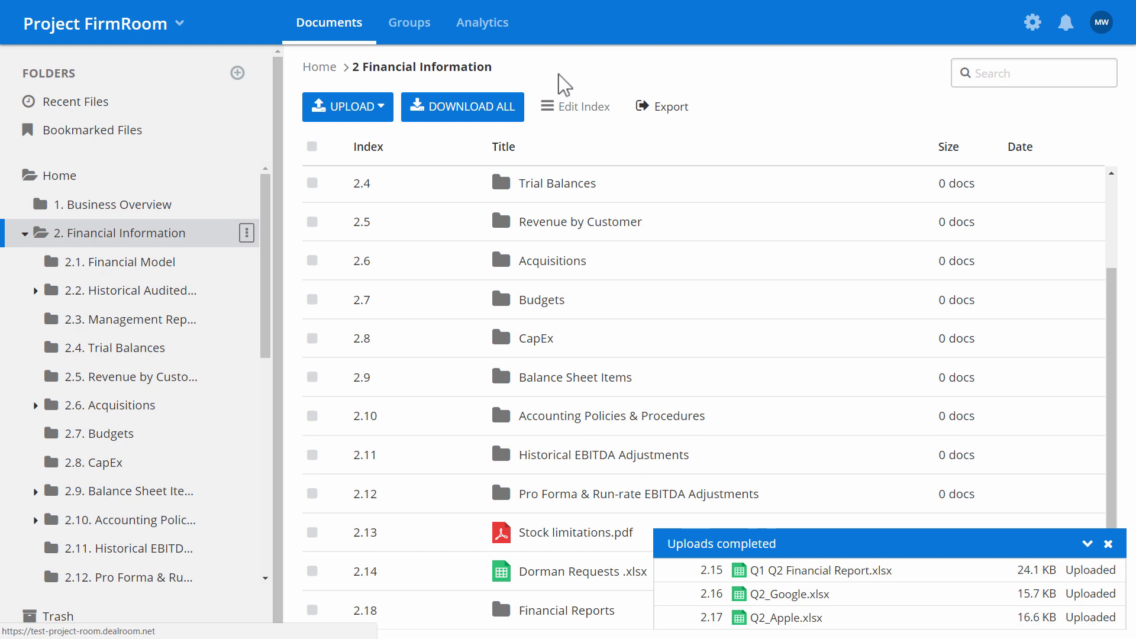
pyautogui.click(408, 22)
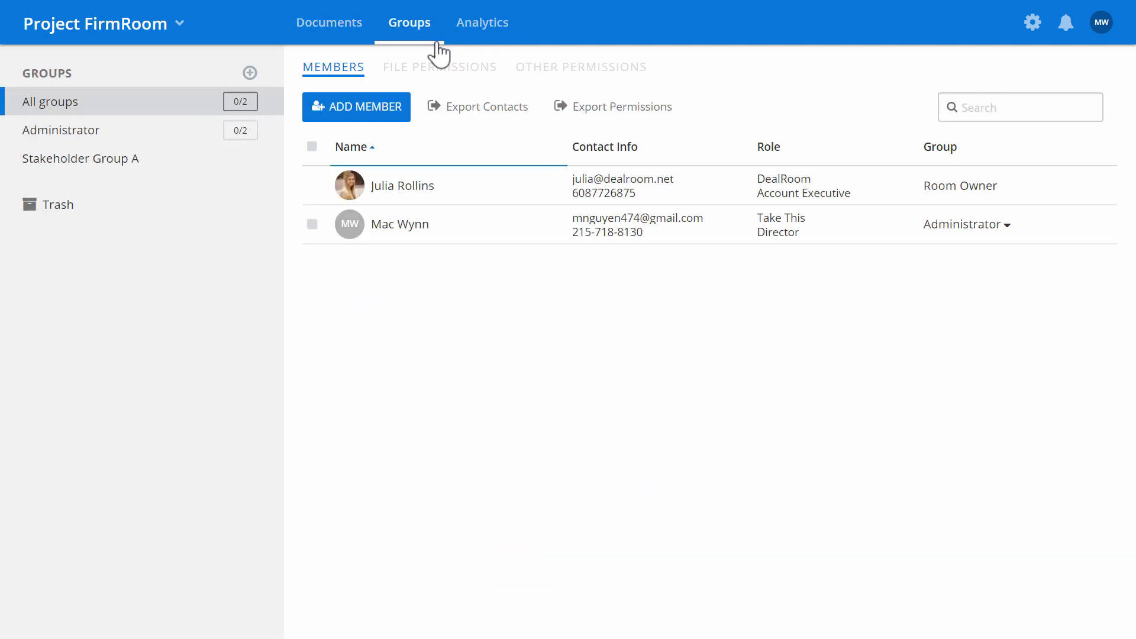
# Add a new group named Stakeholder Group B
pyautogui.click(250, 72)
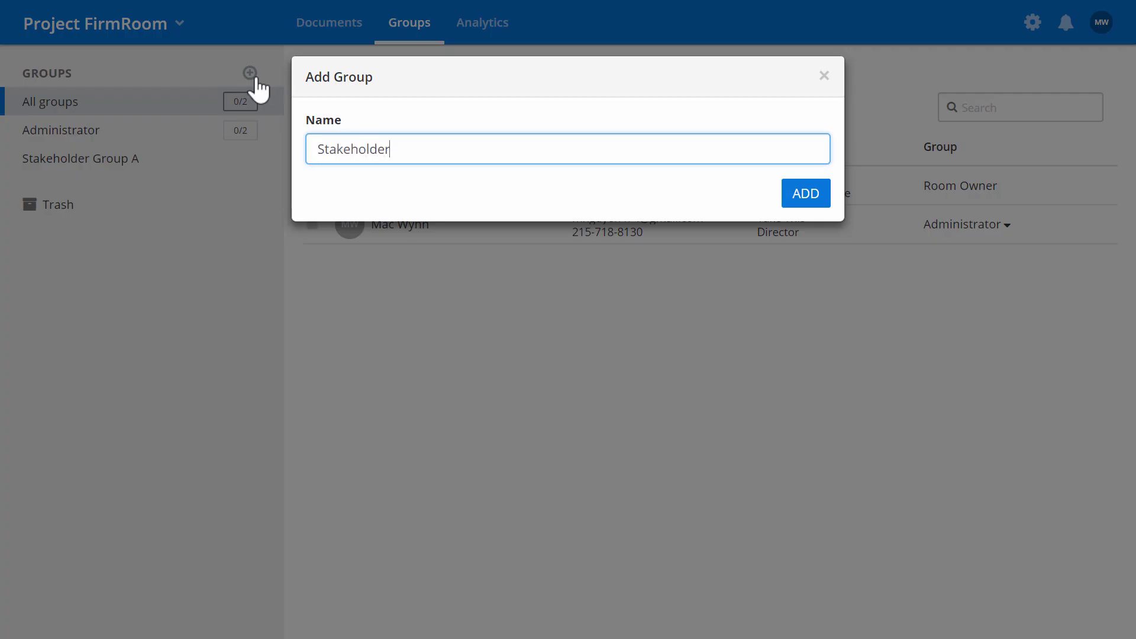
pyautogui.click(804, 193)
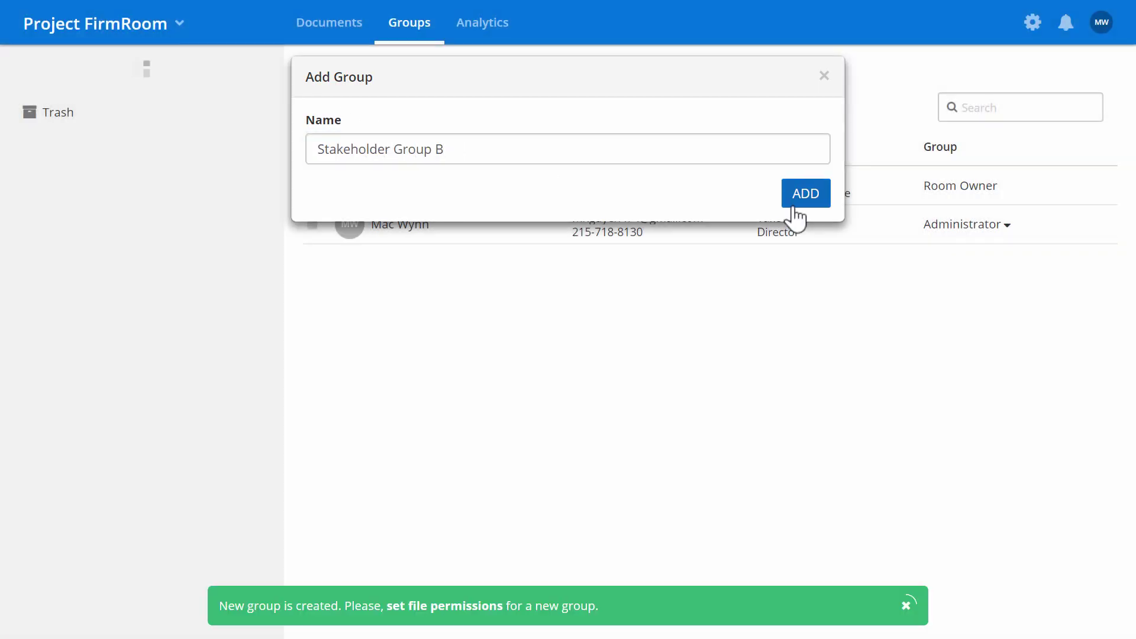
pyautogui.click(804, 193)
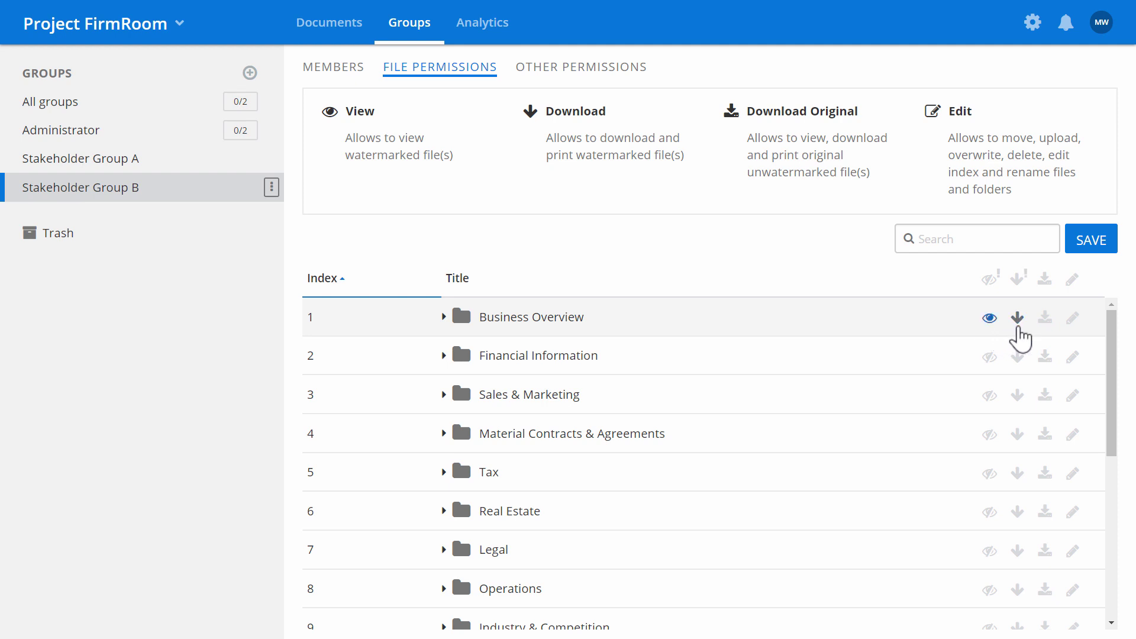
# Grant Stakeholder Group B view and download on every folder, check Business Overview, and save
pyautogui.click(1016, 317)
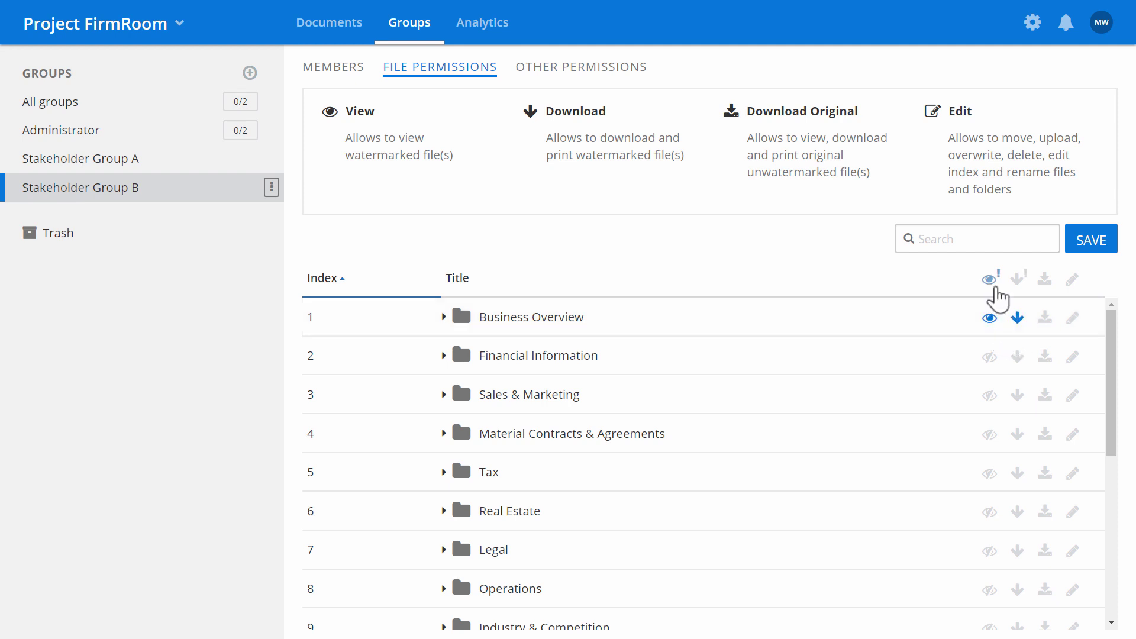
pyautogui.click(988, 277)
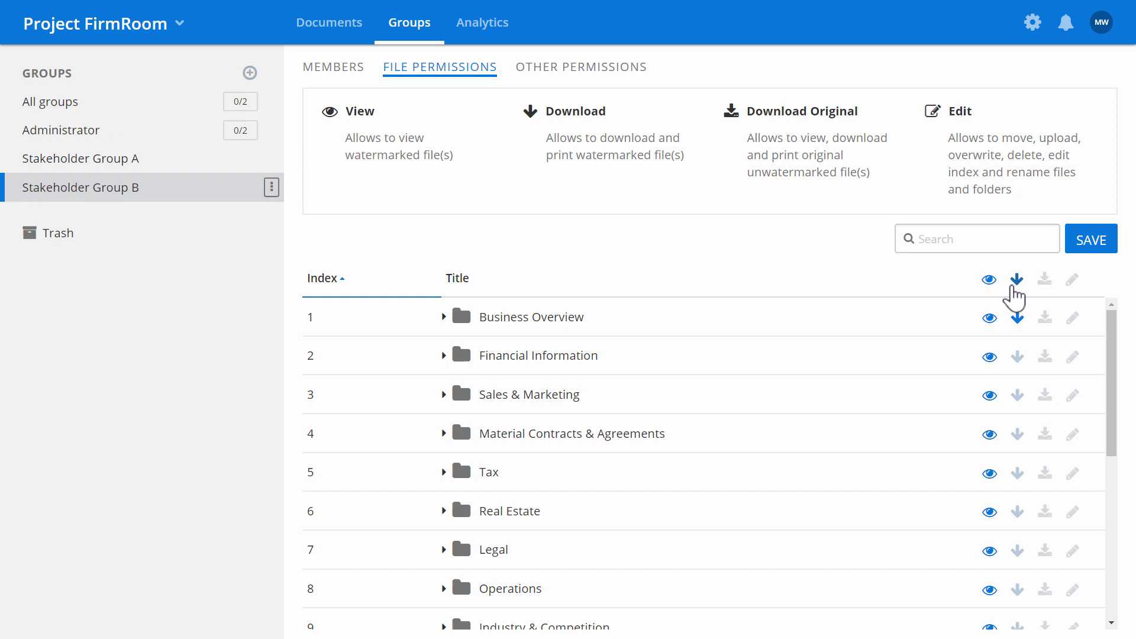
pyautogui.click(1015, 279)
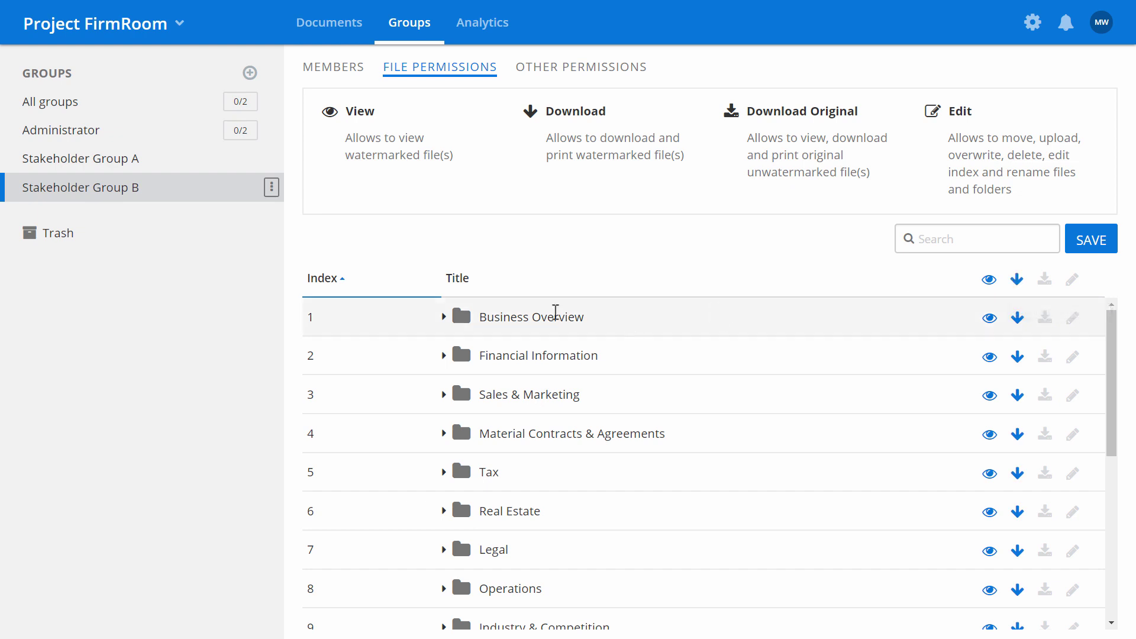
pyautogui.click(444, 317)
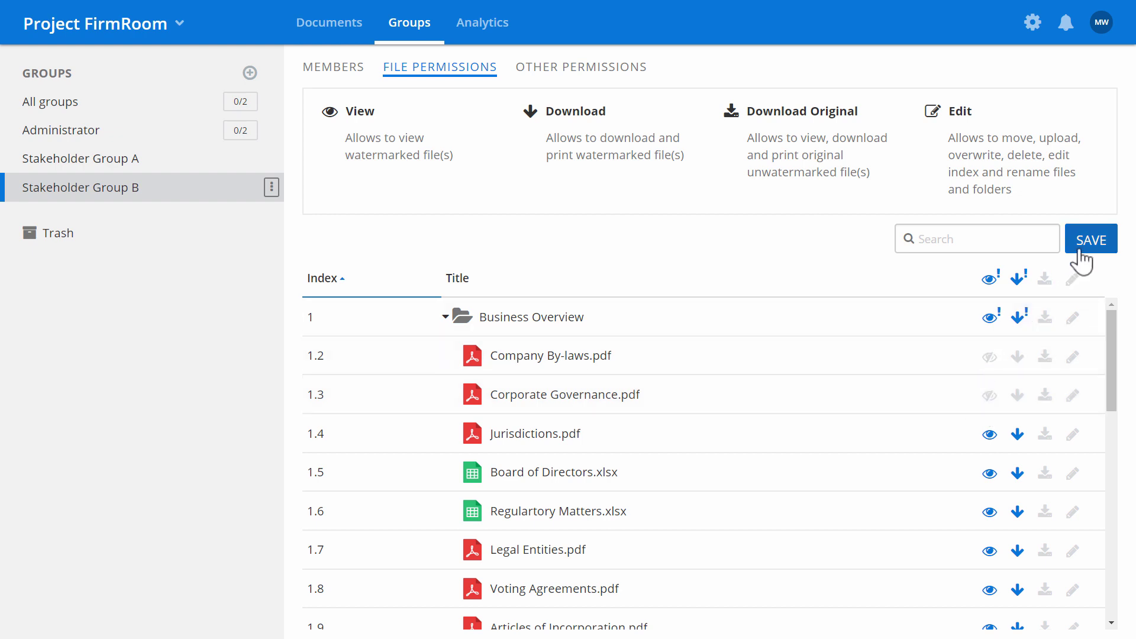
pyautogui.click(579, 66)
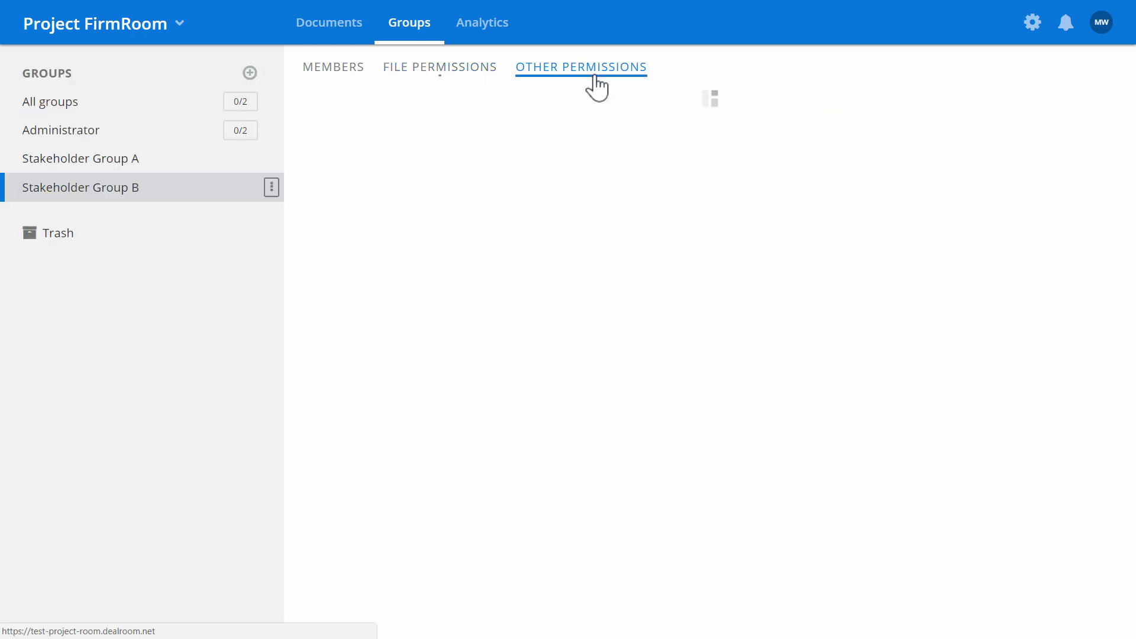
# In Other Permissions, let Stakeholder Group B members see each other and invite new members
pyautogui.click(580, 66)
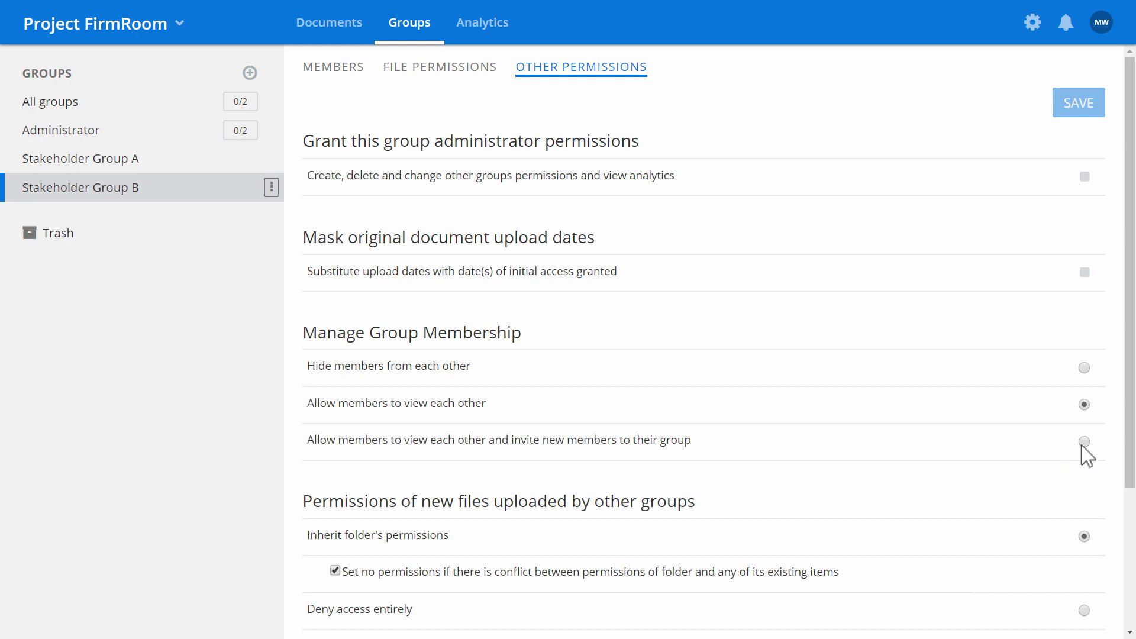
pyautogui.click(1085, 441)
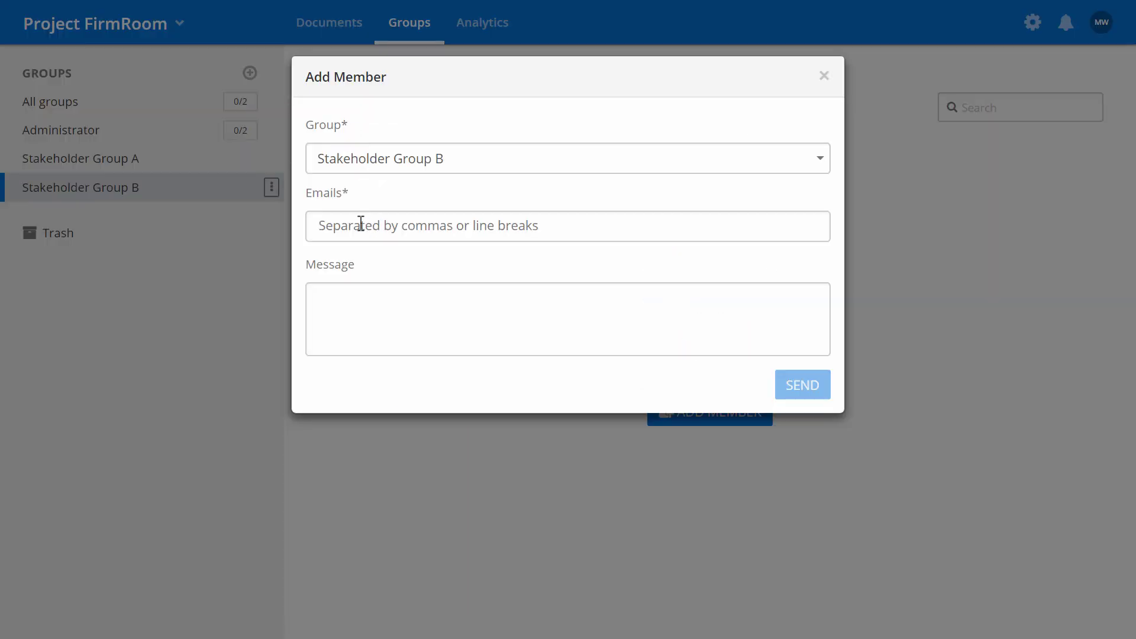
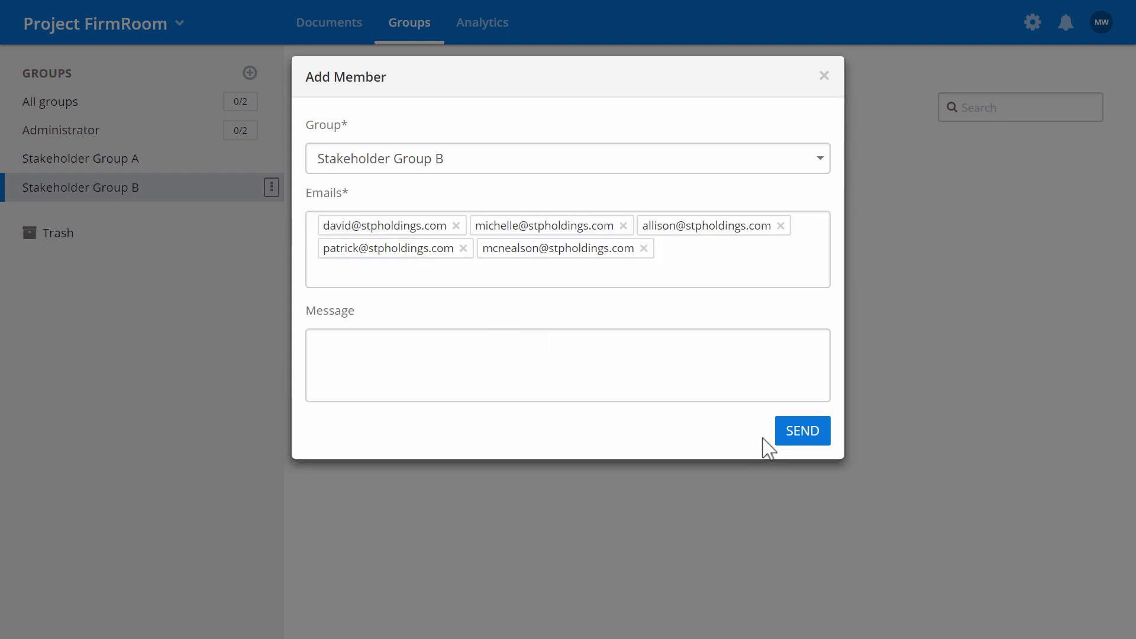
pyautogui.click(801, 431)
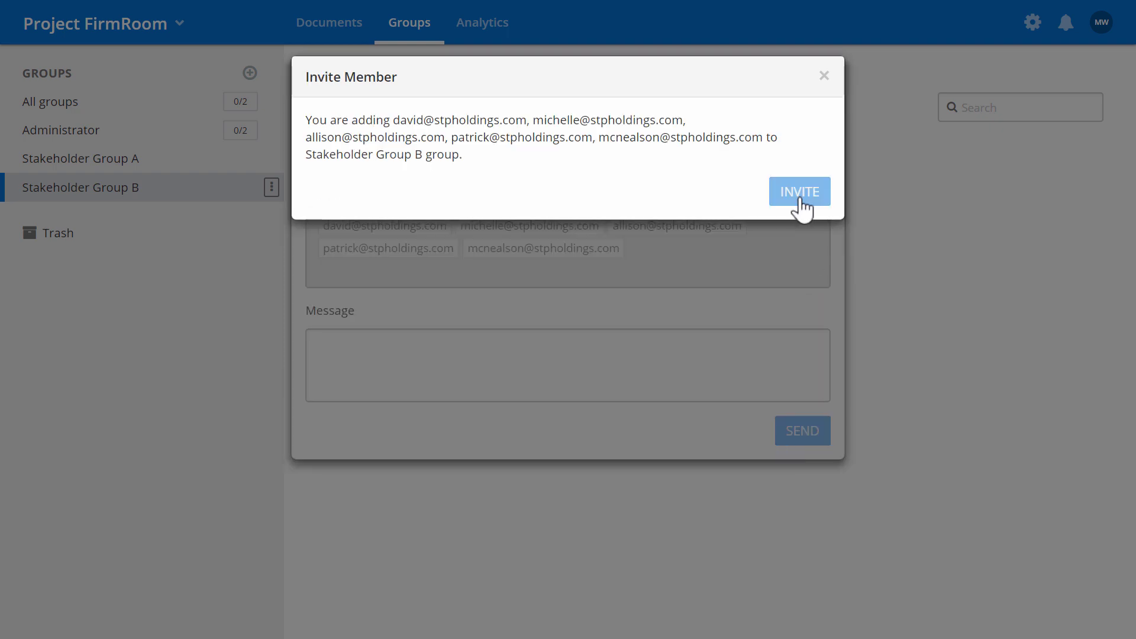
pyautogui.click(799, 192)
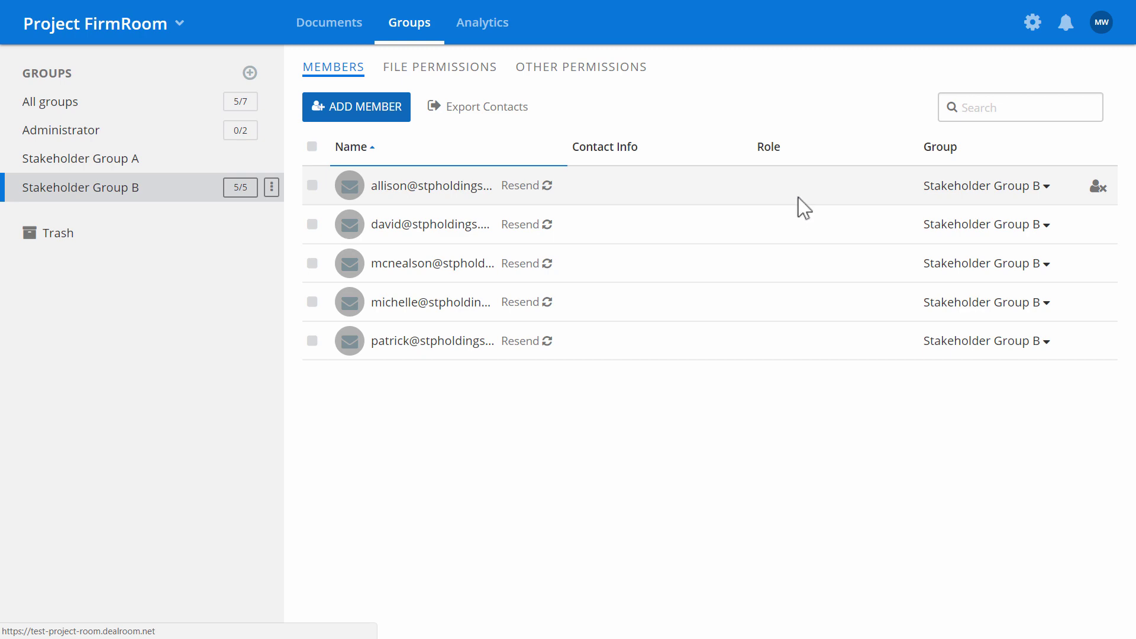
# Review Document Activity in Analytics, then bring up the Email Notifications settings
pyautogui.click(481, 23)
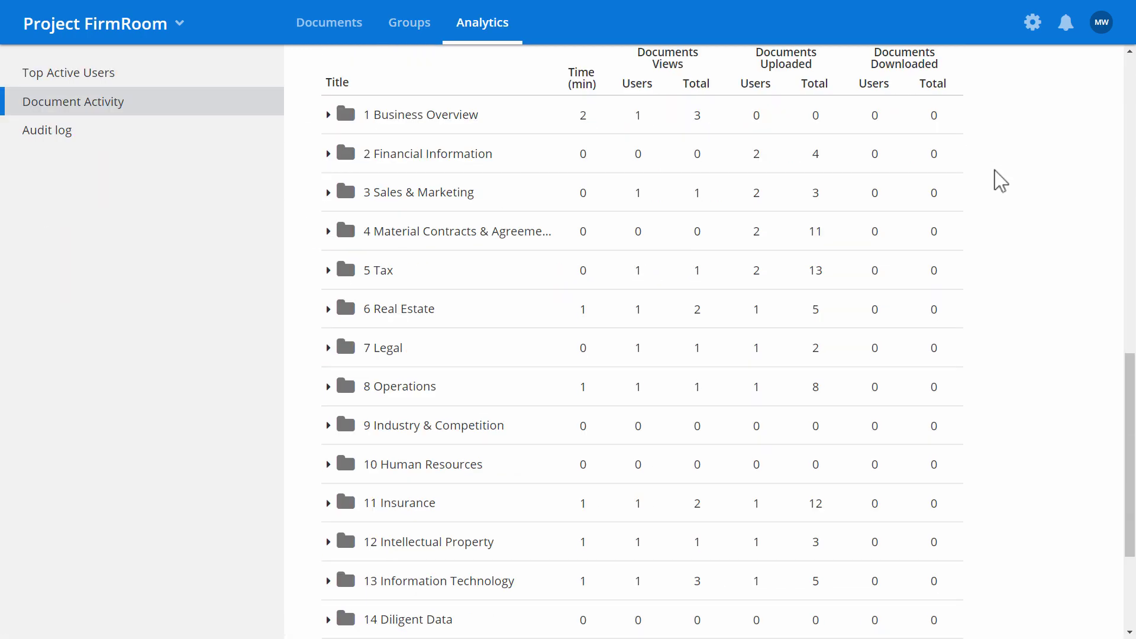
pyautogui.scroll(-3)
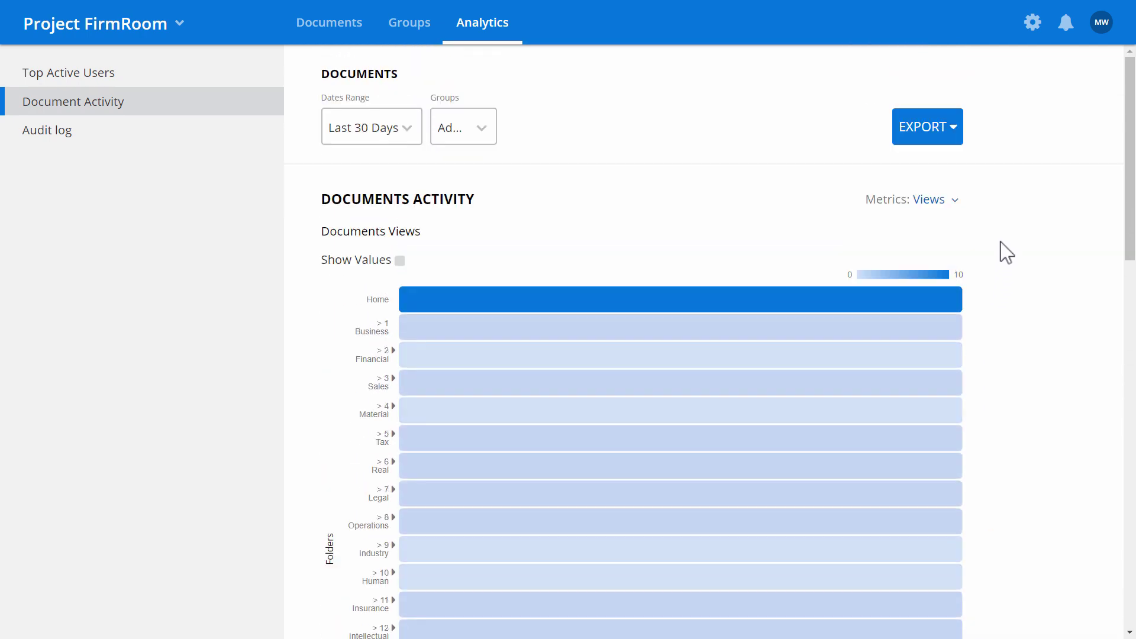
pyautogui.click(926, 126)
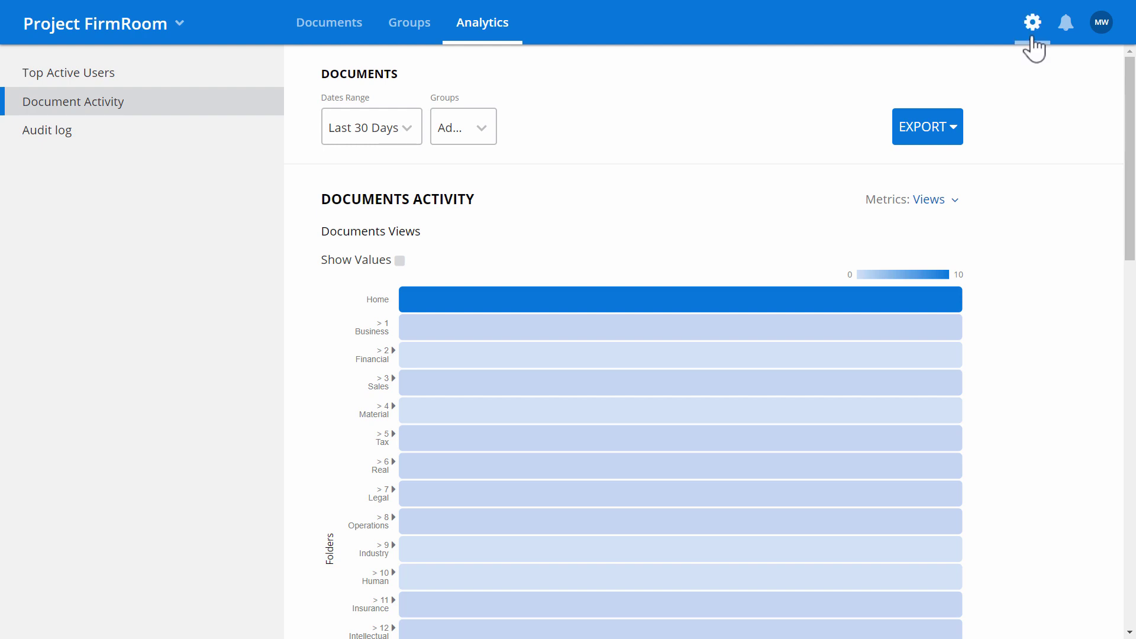
pyautogui.click(1032, 21)
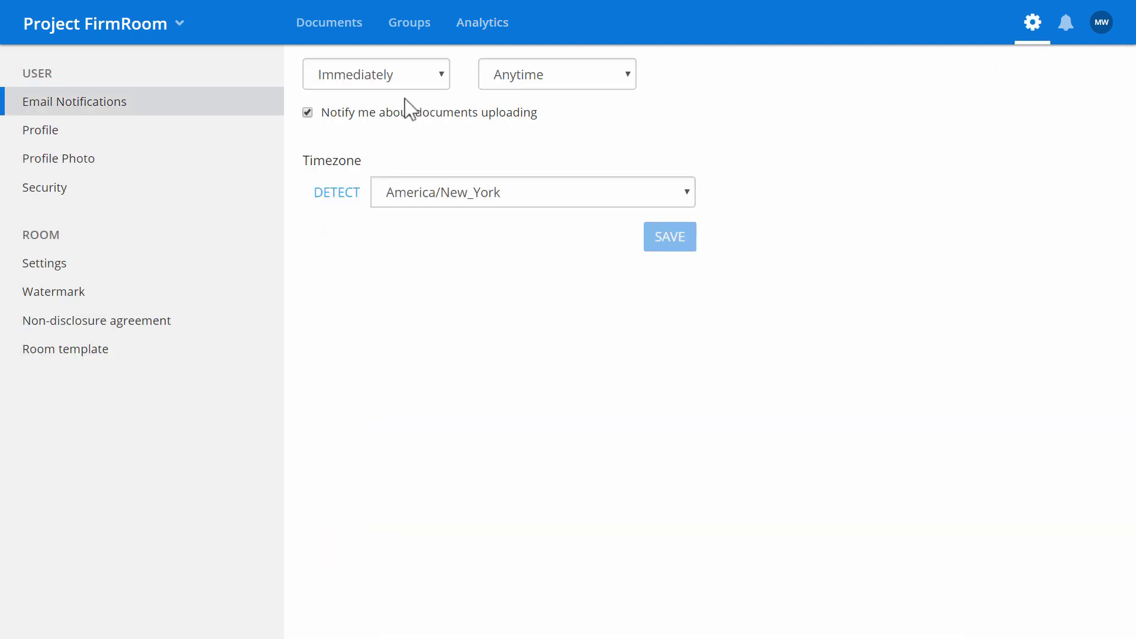